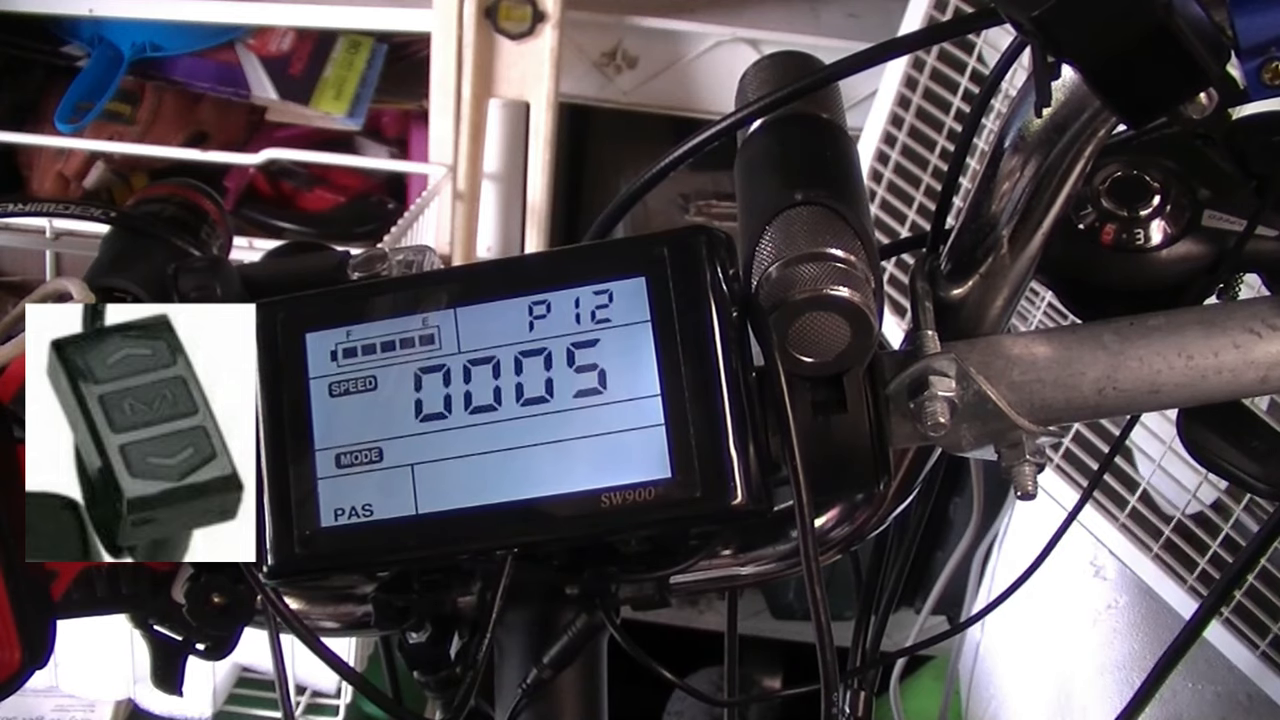
# Step: Advance the SW900 display from setting P12 to P13, which reads 0005
pyautogui.click(130, 353)
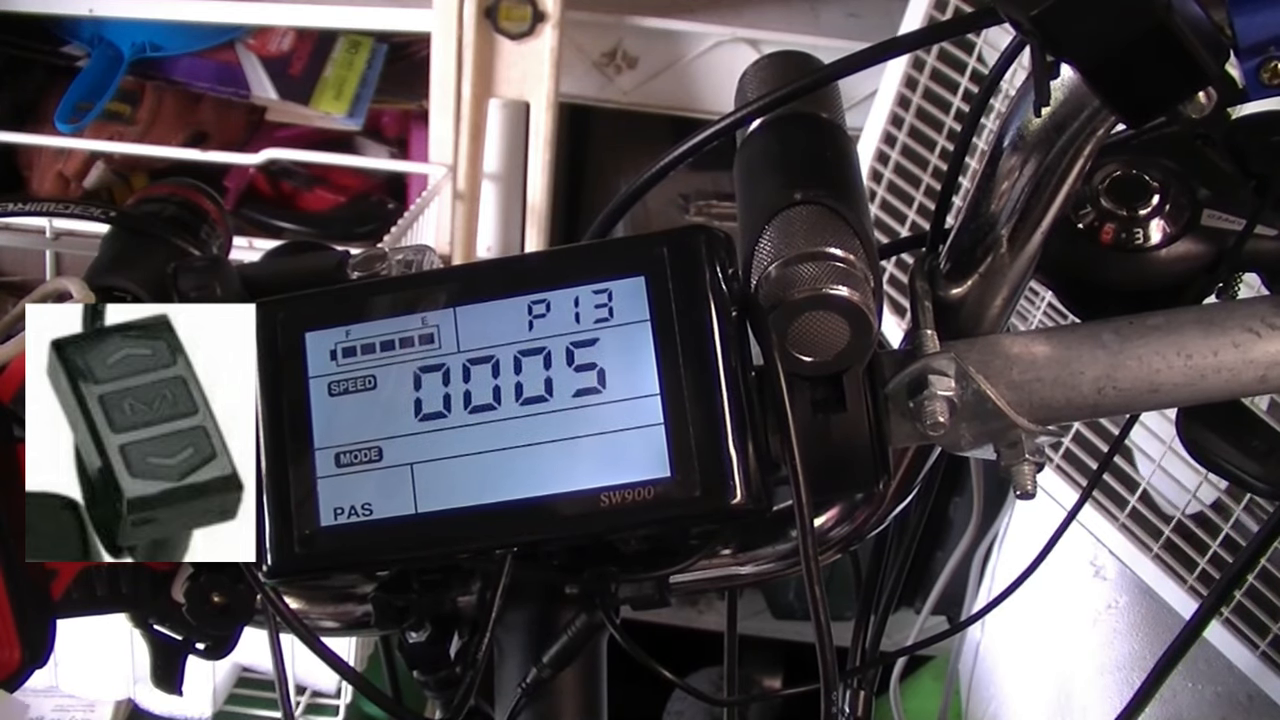